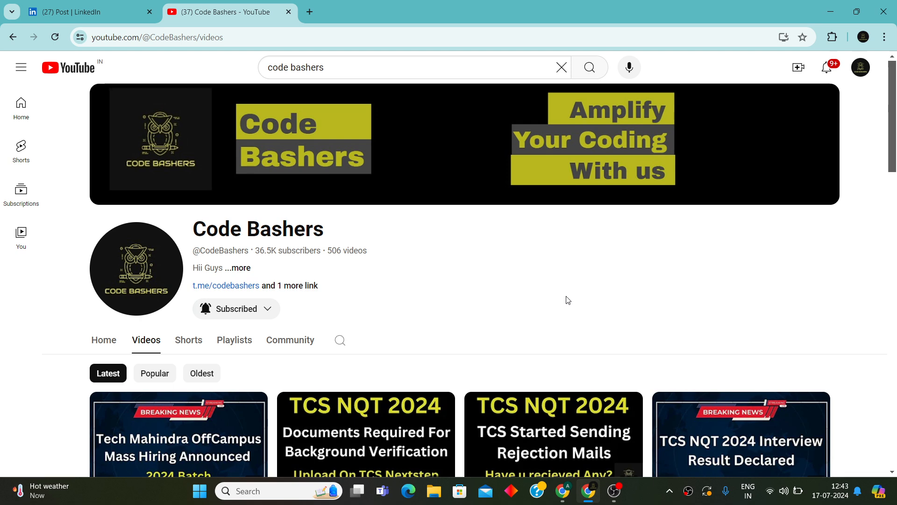
Open the Tech Mahindra 2024 hiring post and scroll through its hiring image.
scroll("down", 3)
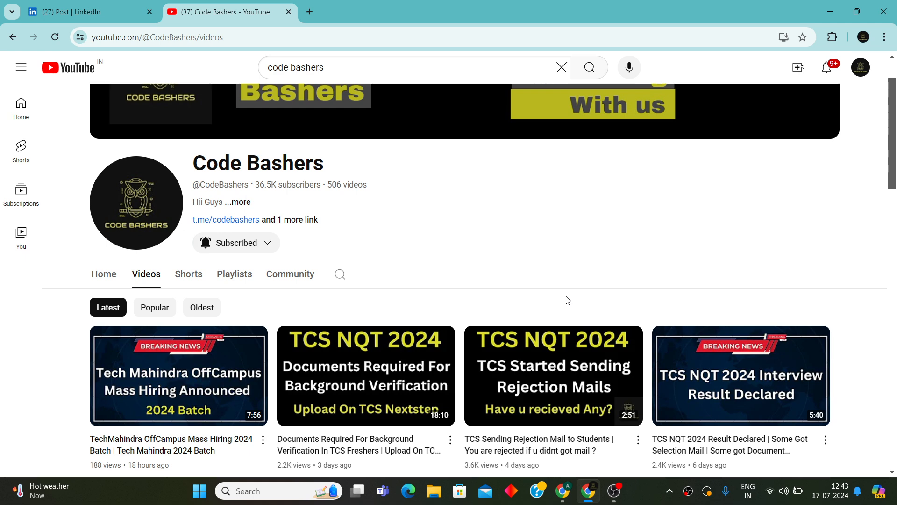
mouse_move(331, 380)
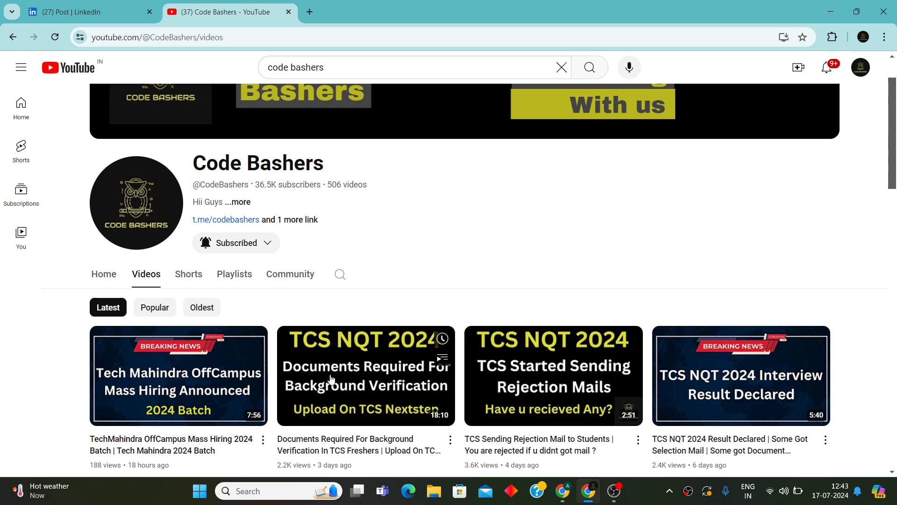
mouse_move(64, 403)
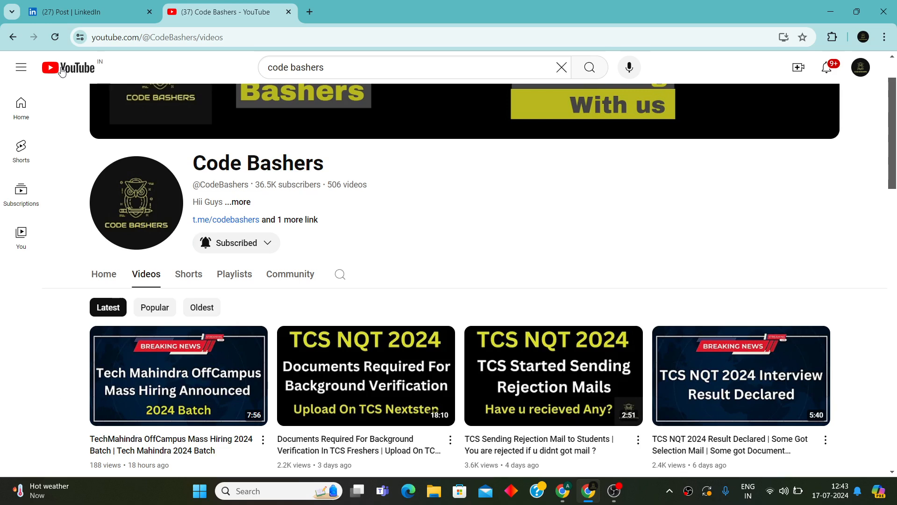
left_click(86, 11)
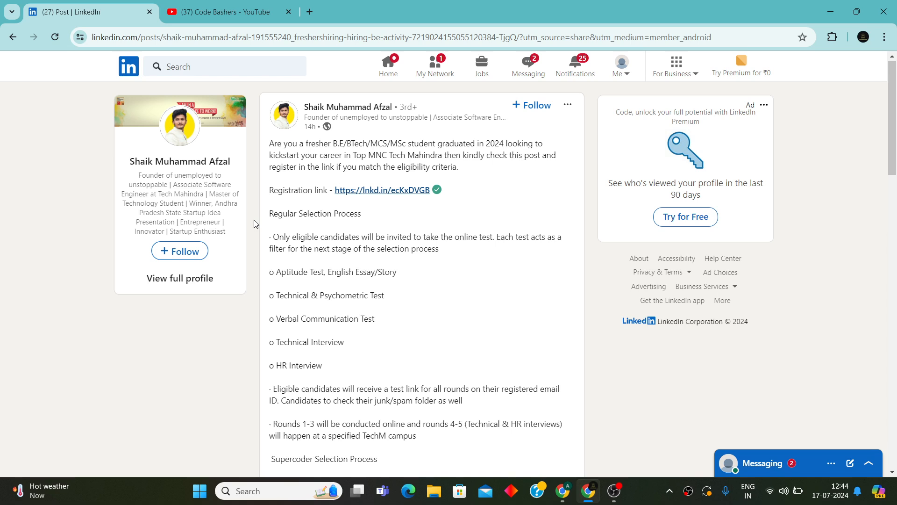
mouse_move(267, 166)
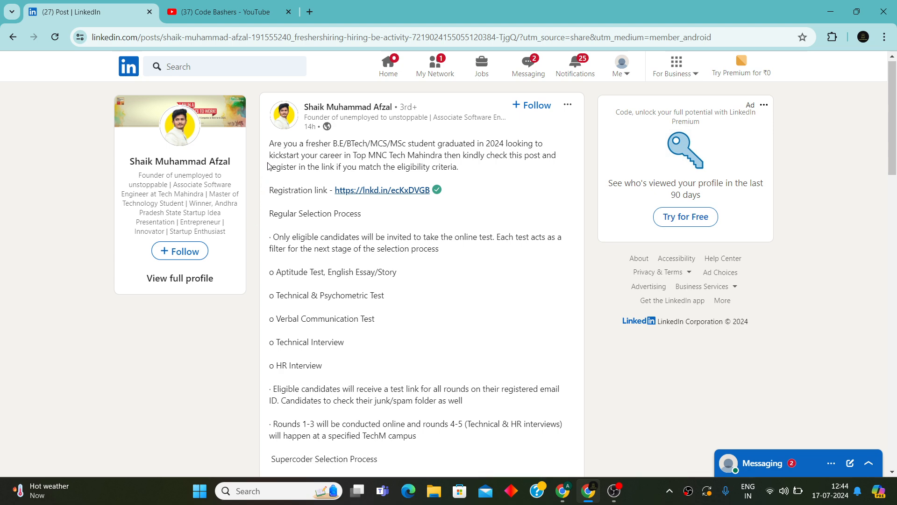
mouse_move(255, 158)
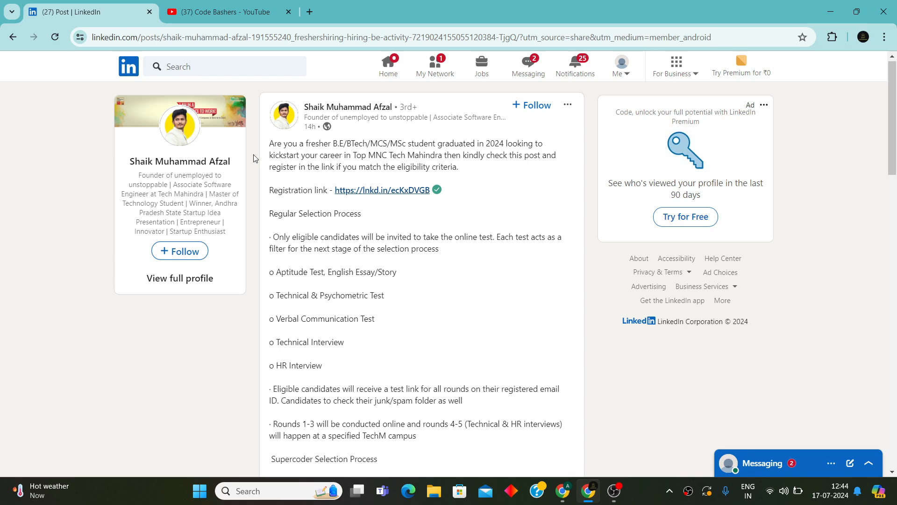
scroll("down", 3)
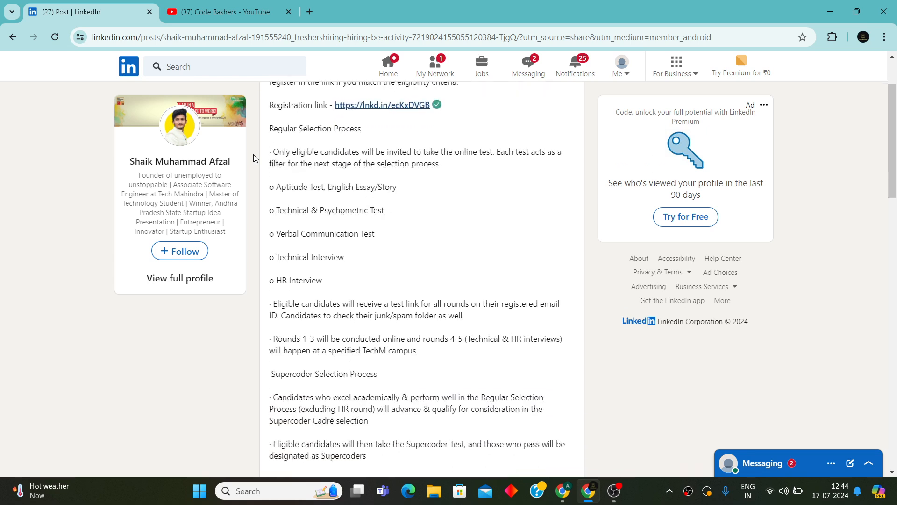
scroll("down", 3)
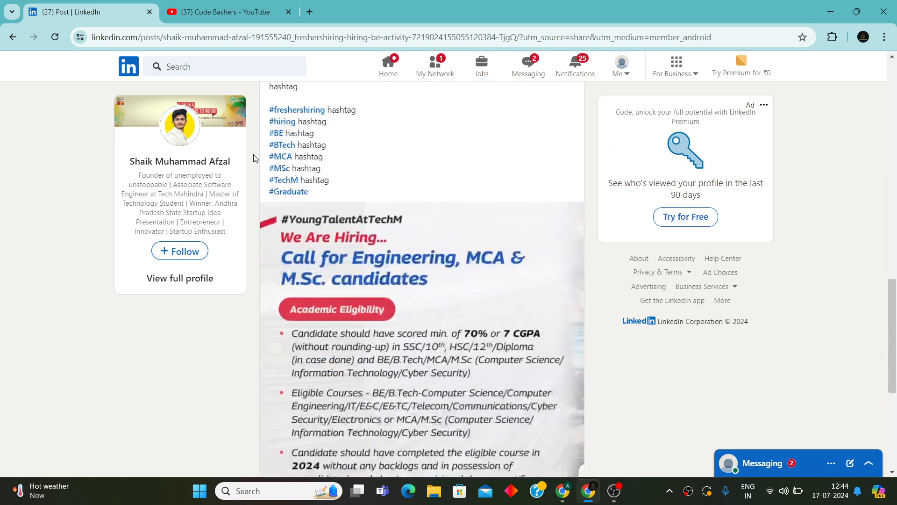
scroll("down", 3)
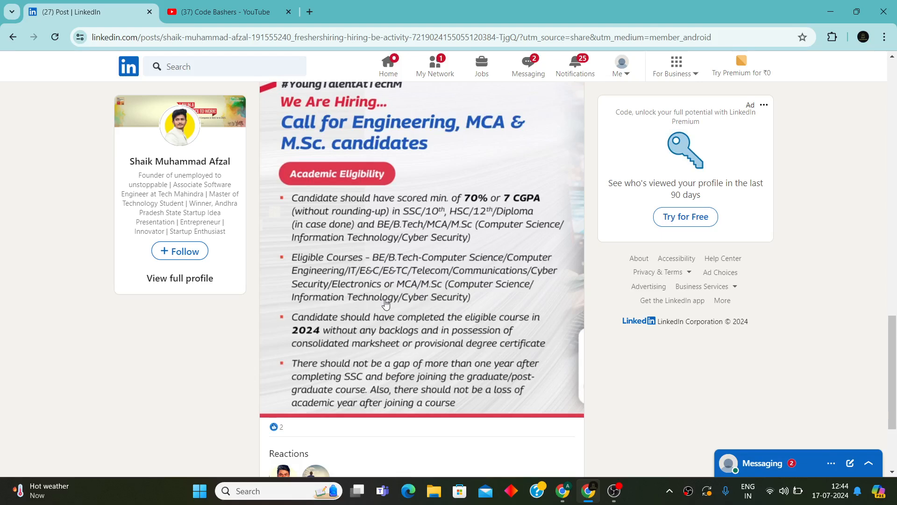
scroll("down", 3)
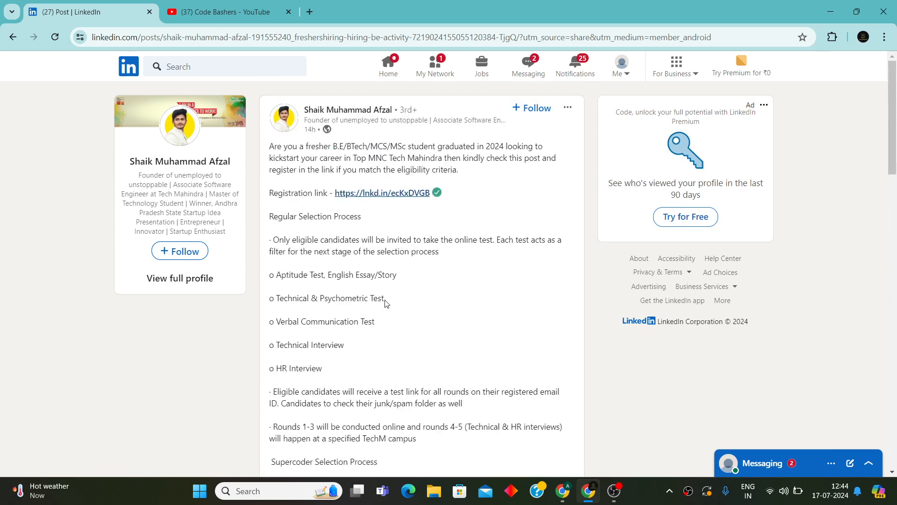
scroll("down", 3)
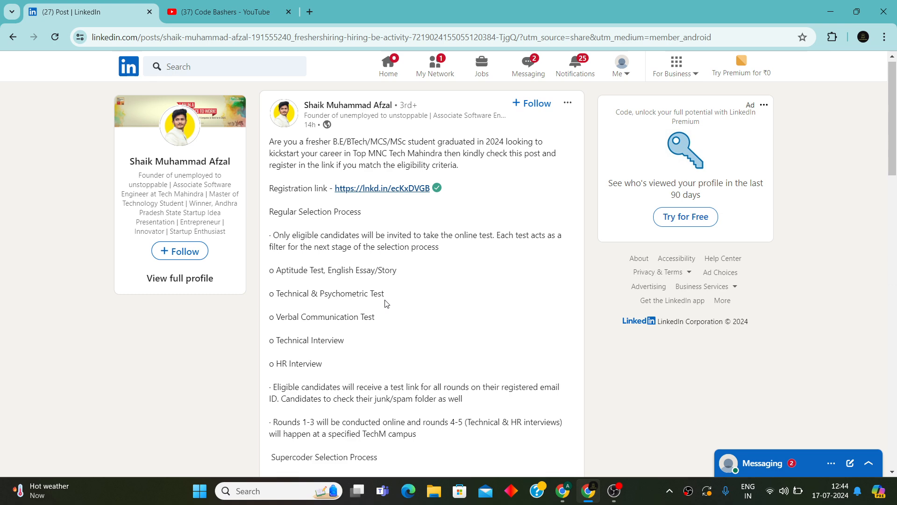
mouse_move(324, 158)
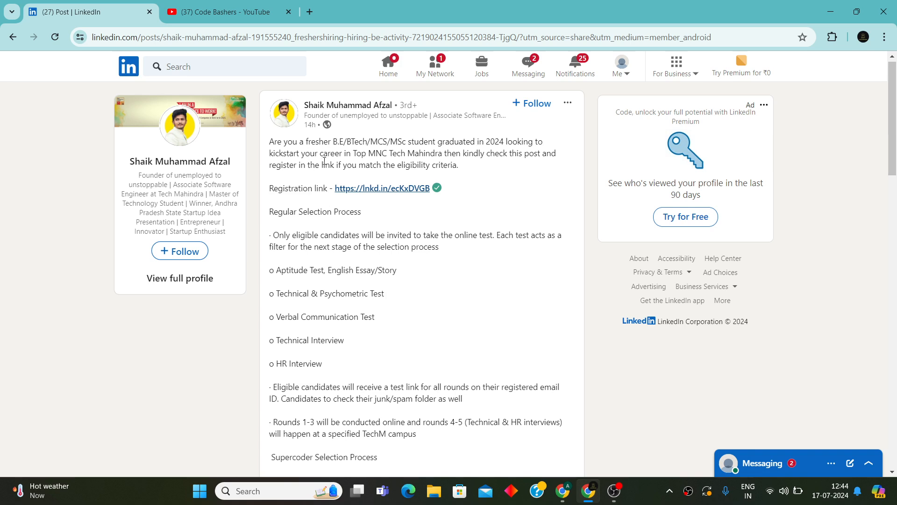
scroll("down", 3)
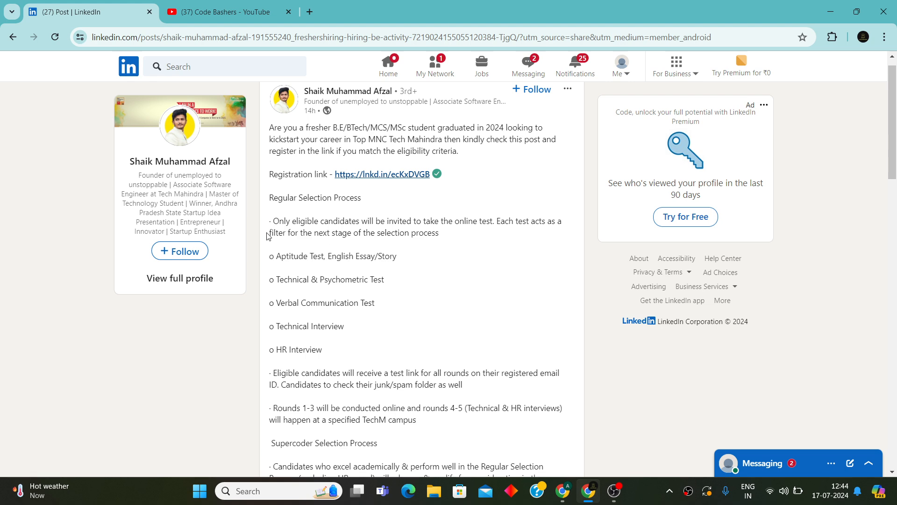
left_click_drag(273, 221, 405, 233)
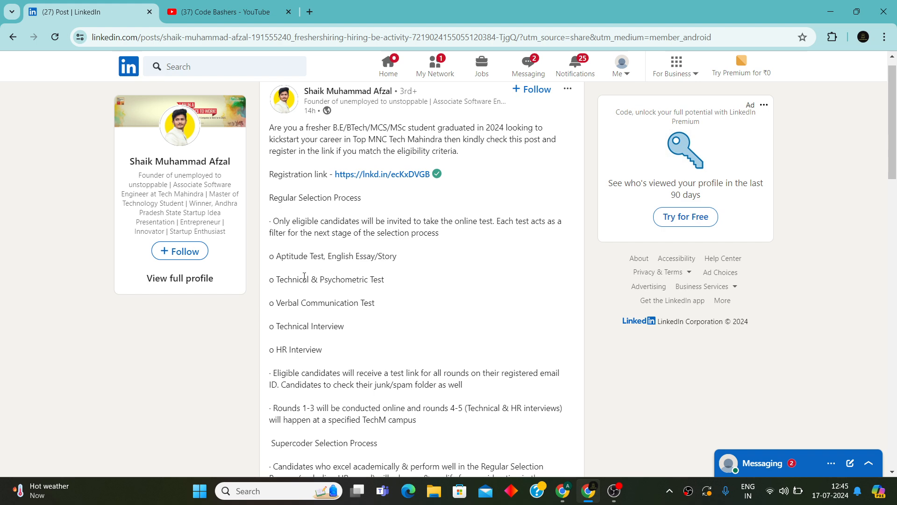
mouse_move(293, 305)
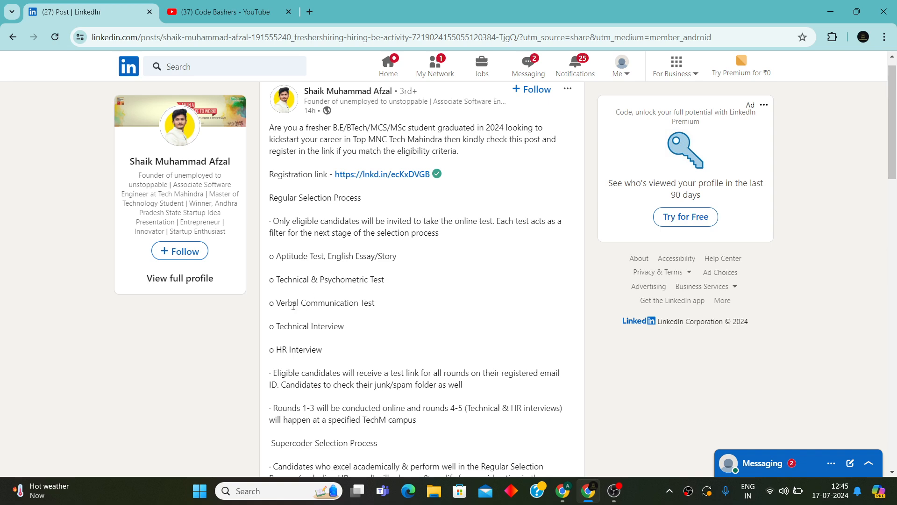
mouse_move(292, 324)
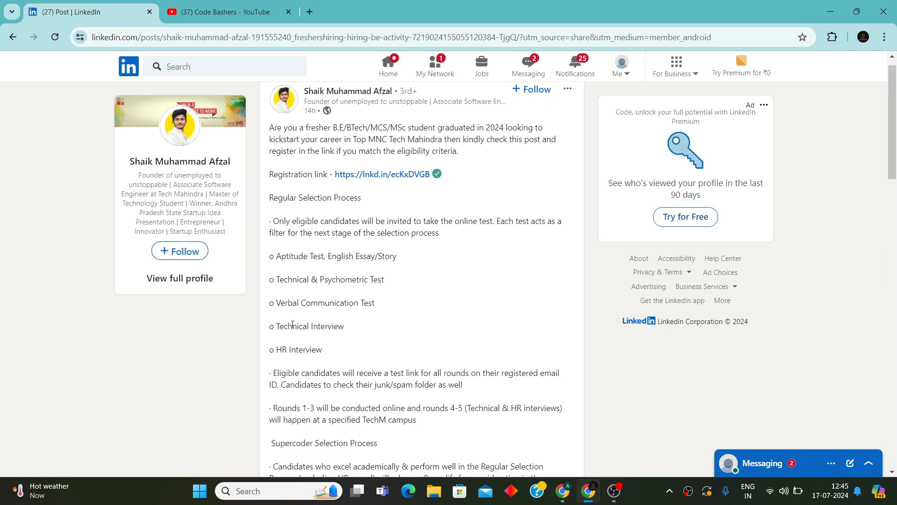
mouse_move(312, 344)
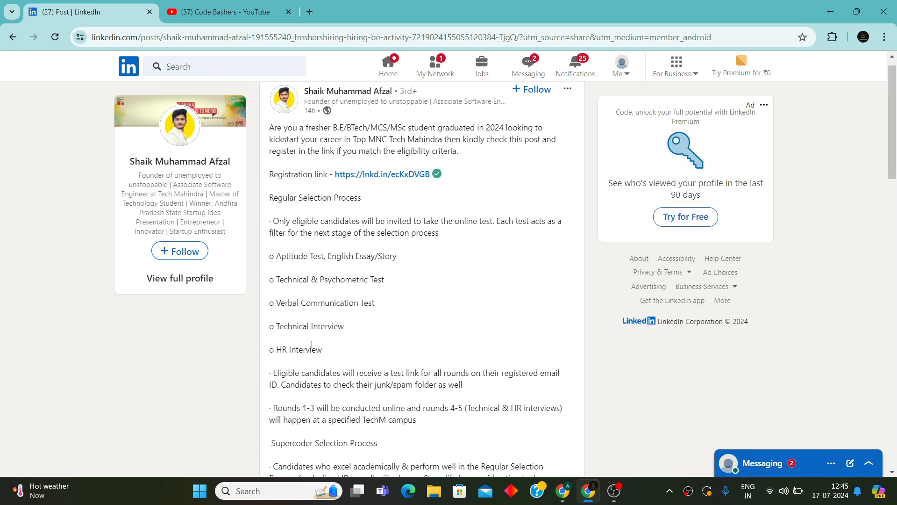
mouse_move(276, 258)
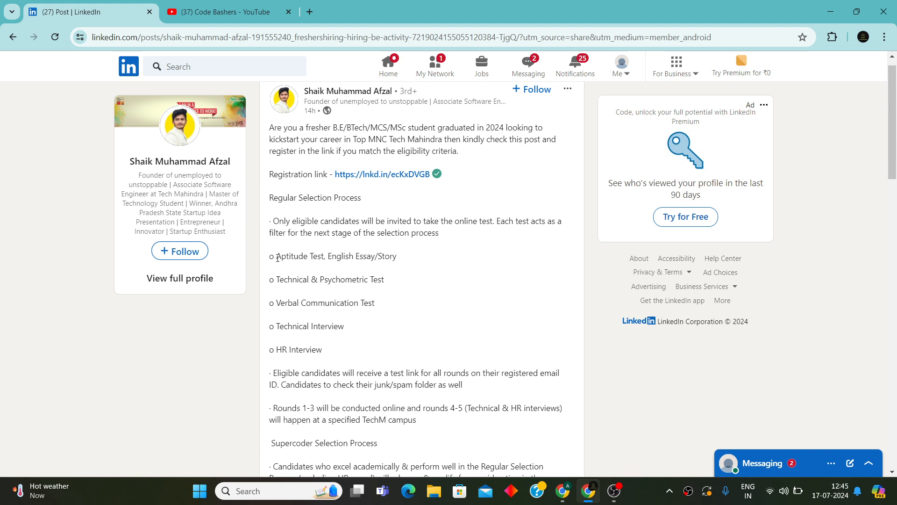
mouse_move(334, 349)
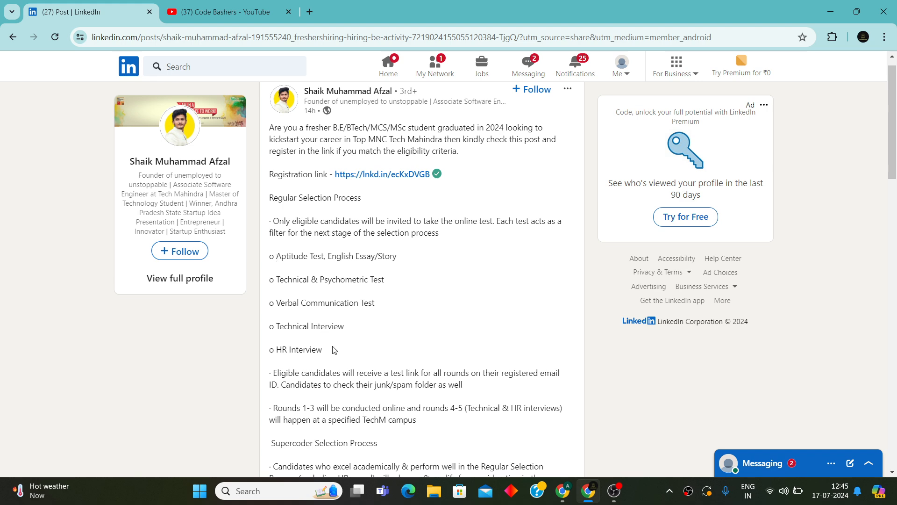
Highlight that rounds 1-3 are online, where rounds happen, and the Technical and HR interviews.
scroll("down", 3)
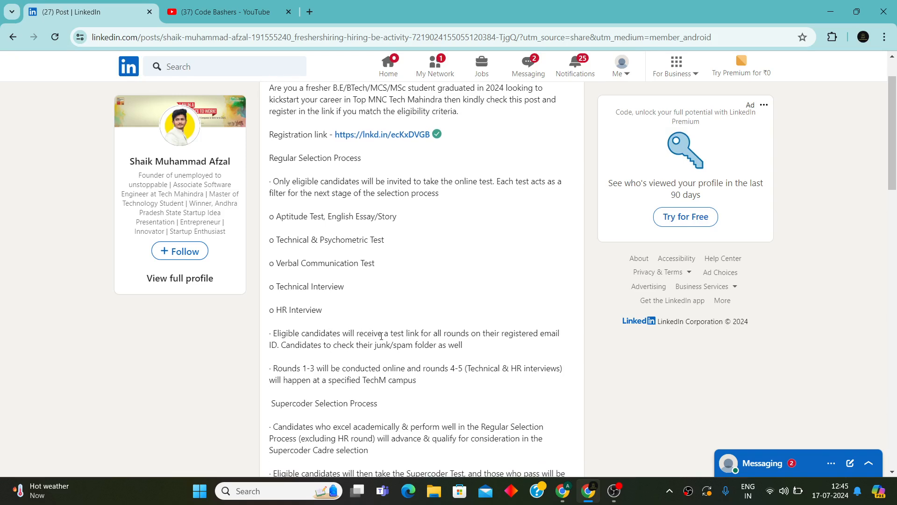
mouse_move(457, 333)
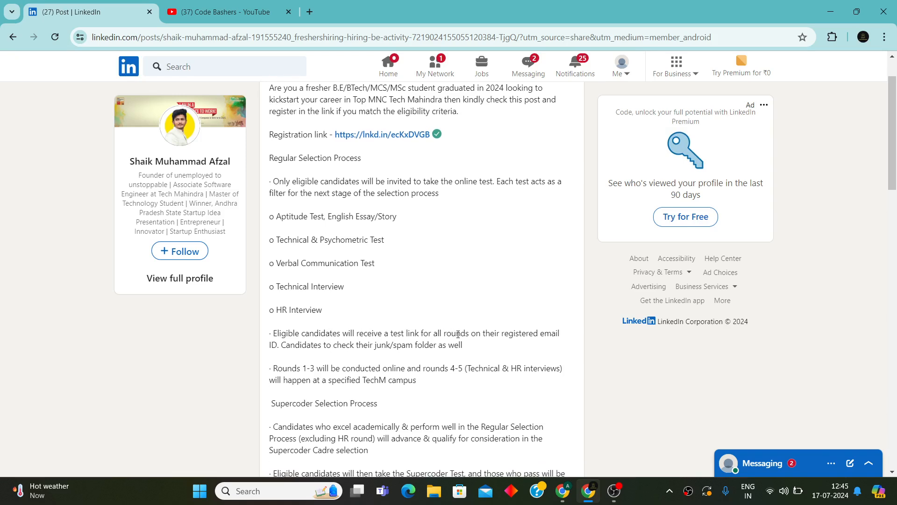
mouse_move(347, 347)
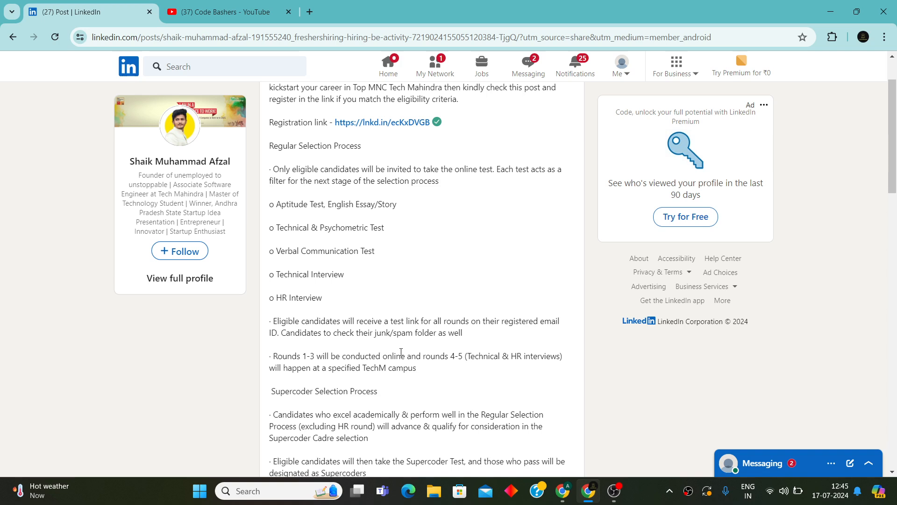
mouse_move(423, 349)
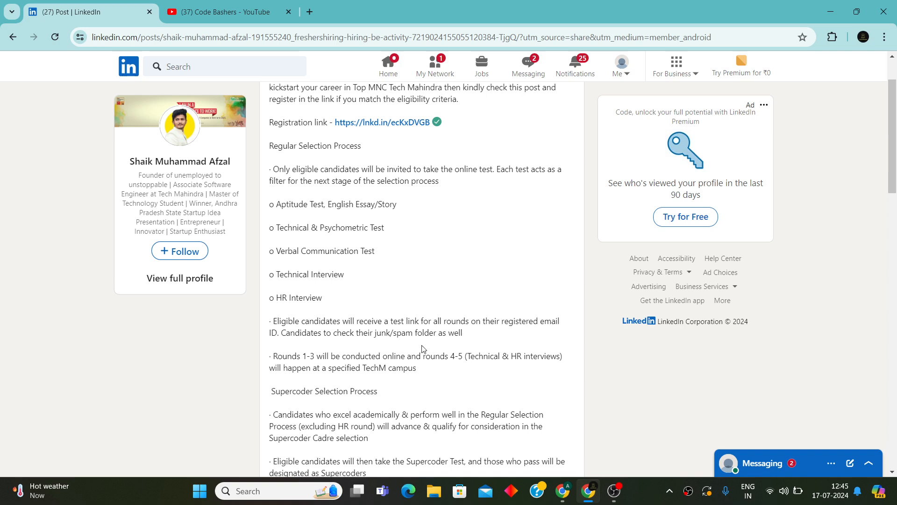
mouse_move(436, 348)
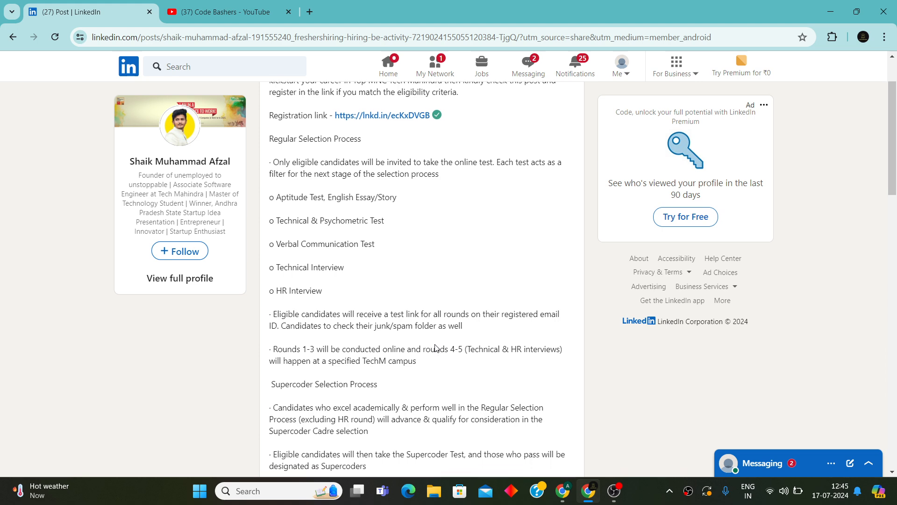
scroll("down", 3)
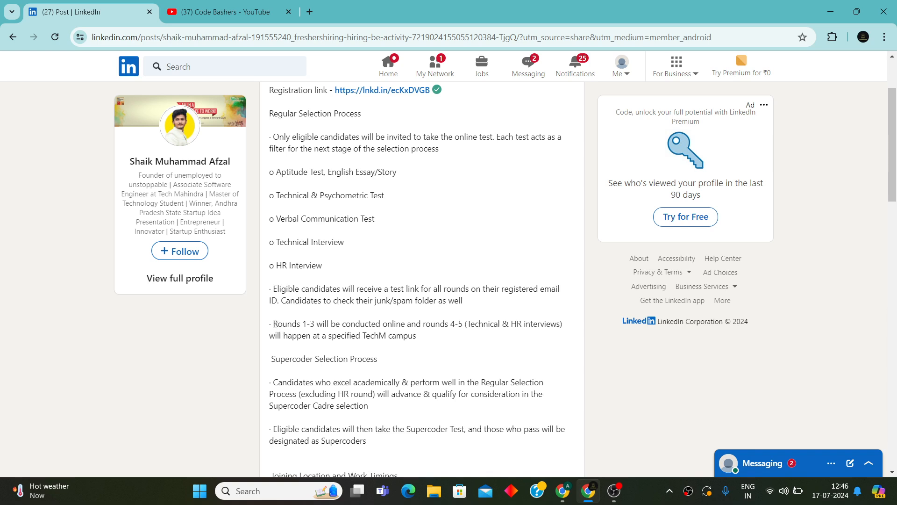
left_click_drag(275, 323, 405, 324)
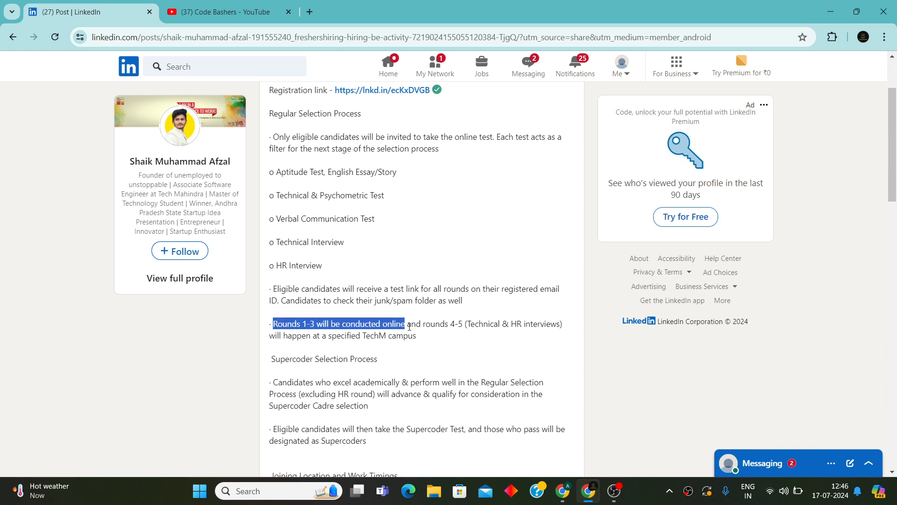
left_click_drag(404, 324, 464, 324)
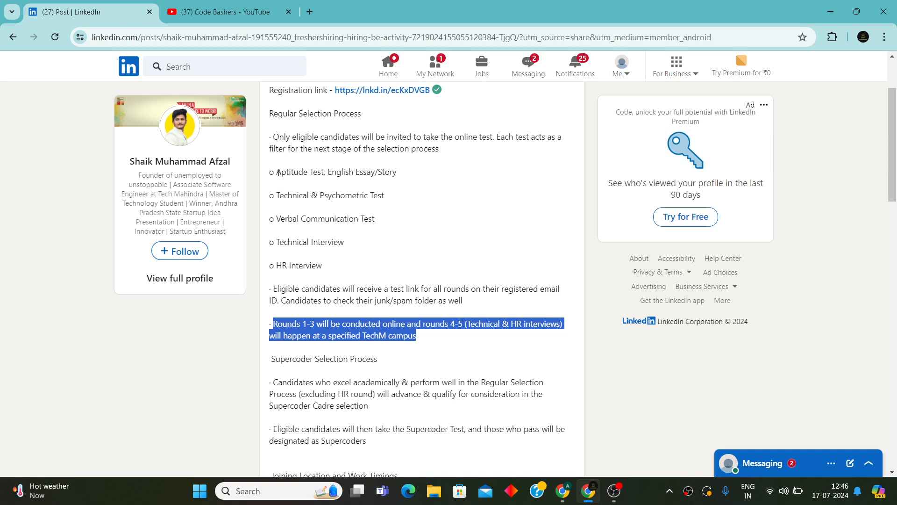
left_click_drag(276, 171, 373, 219)
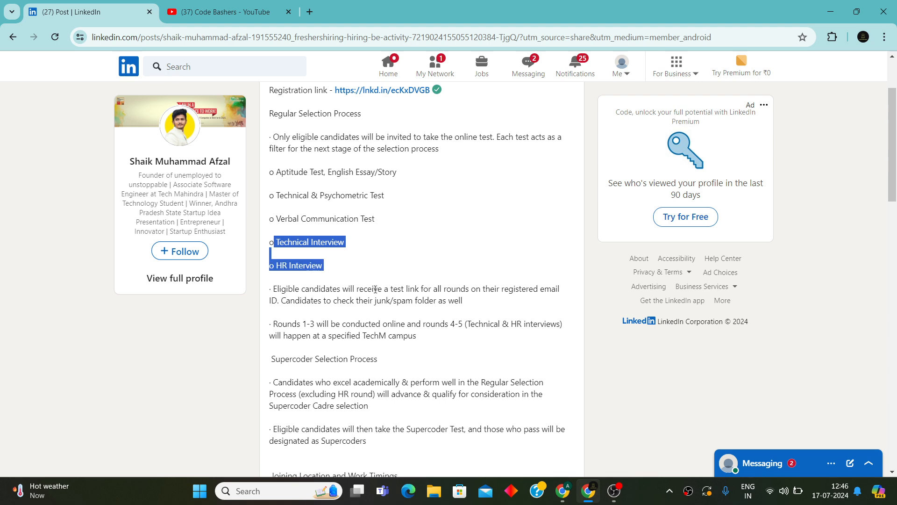
scroll("down", 3)
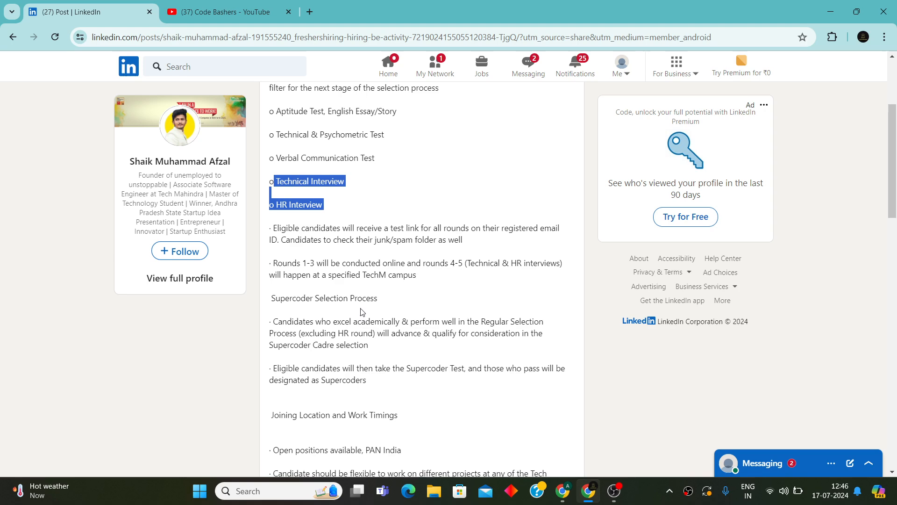
scroll("down", 3)
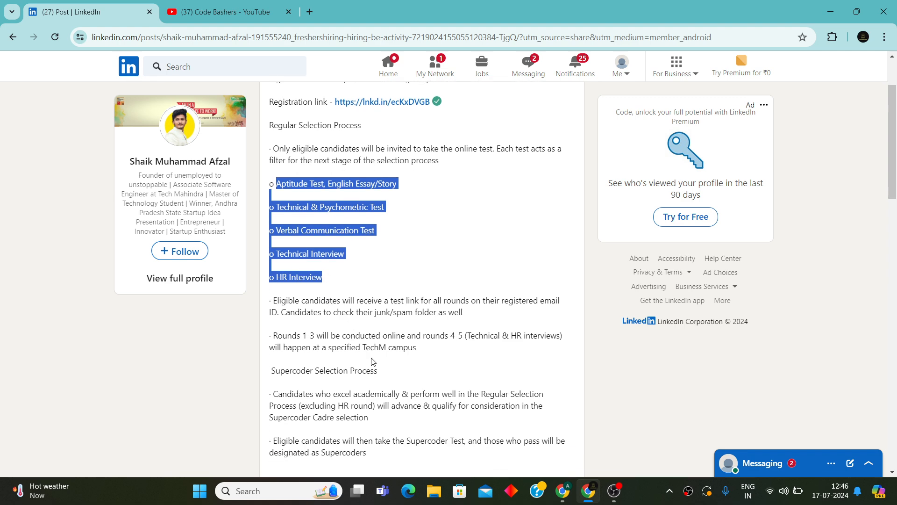
Highlight the Supercoder eligibility point, the five selection rounds, and who qualifies for Supercoder Cadre.
scroll("down", 3)
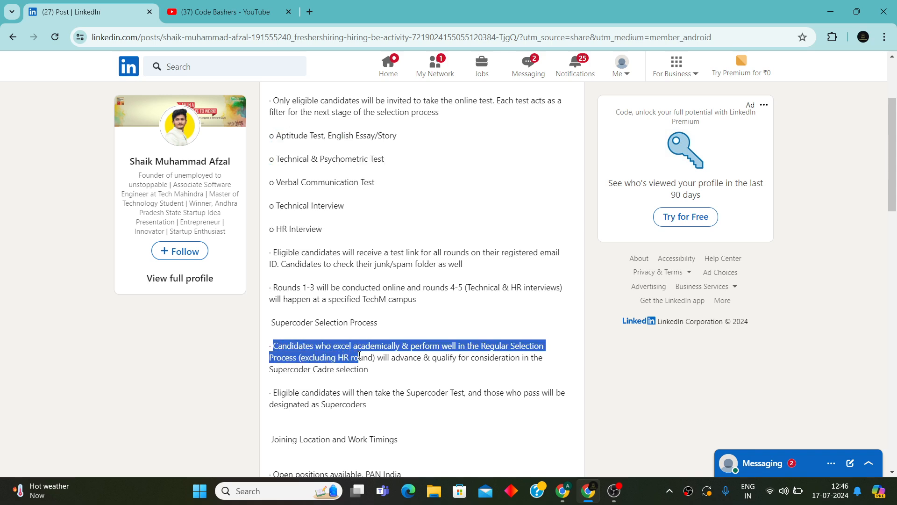
left_click_drag(357, 357, 369, 369)
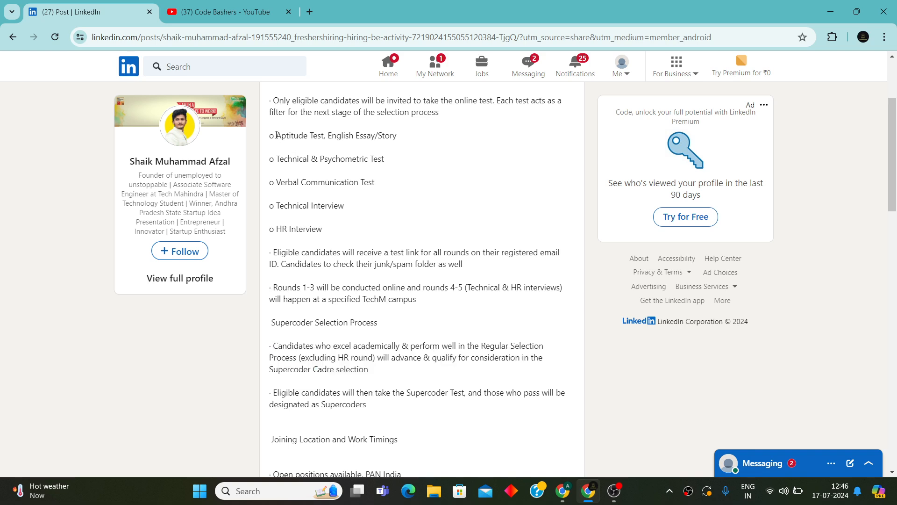
left_click_drag(275, 135, 322, 229)
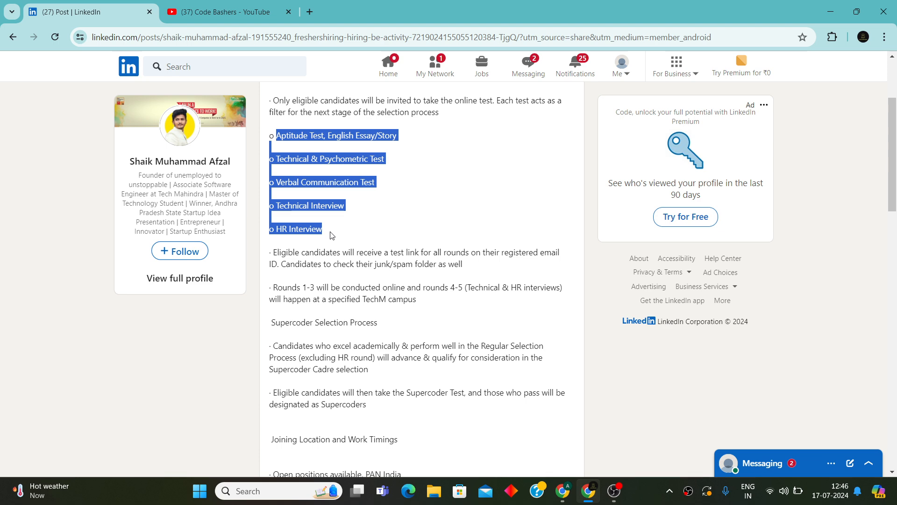
mouse_move(309, 346)
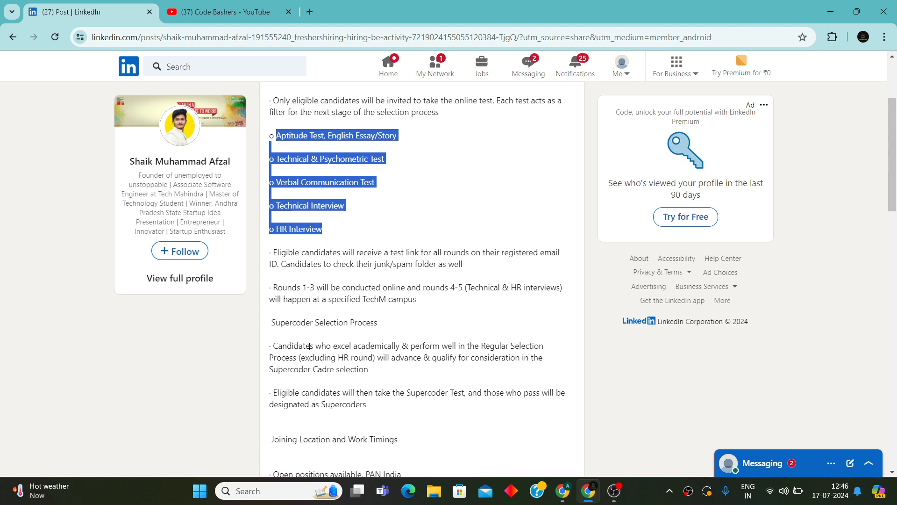
left_click_drag(273, 344, 369, 369)
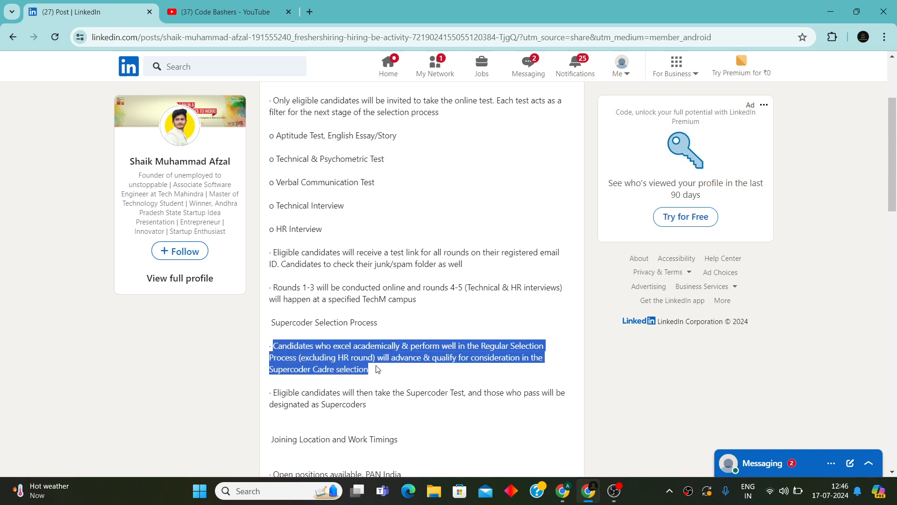
scroll("down", 3)
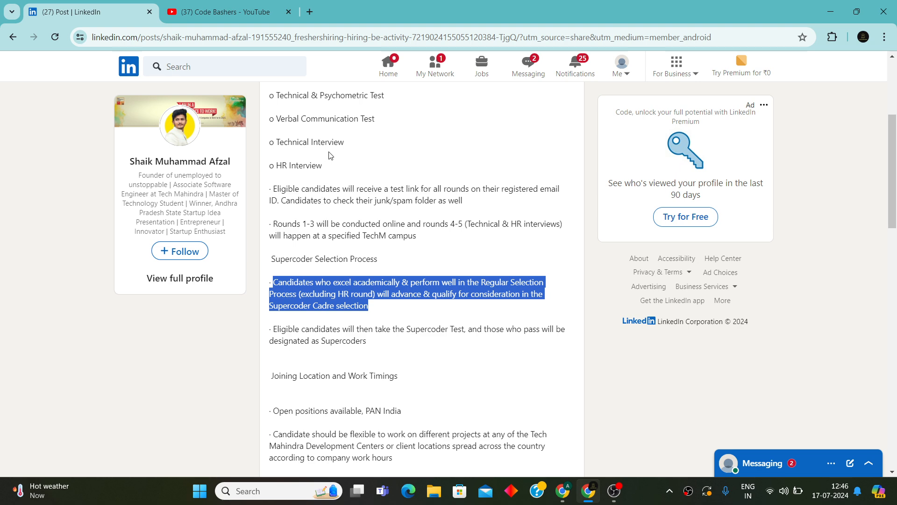
mouse_move(275, 326)
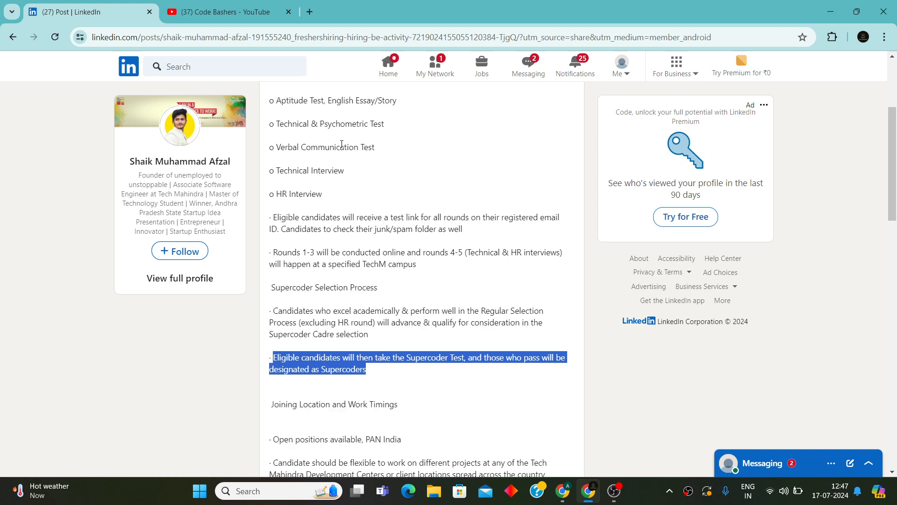
scroll("down", 3)
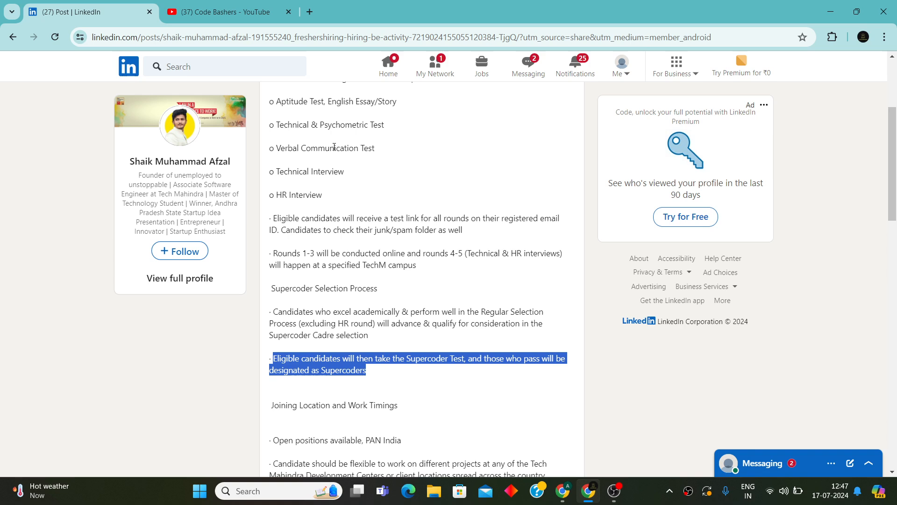
Highlight the Technical Interview round, then read down to Joining Location and Work Timings.
double_click(306, 171)
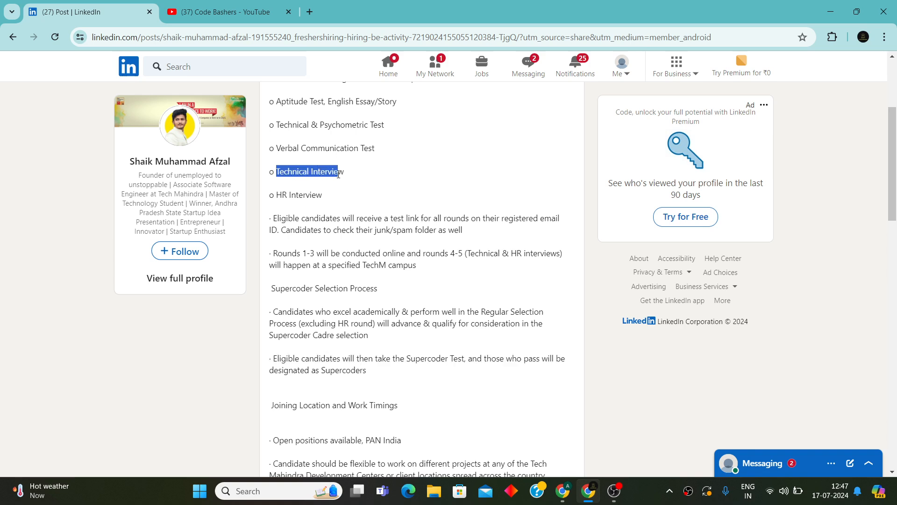
scroll("down", 3)
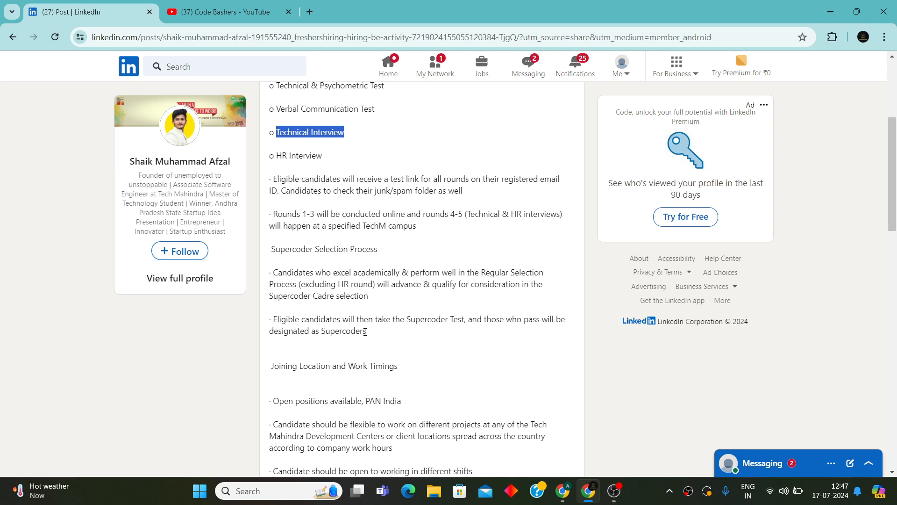
scroll("down", 3)
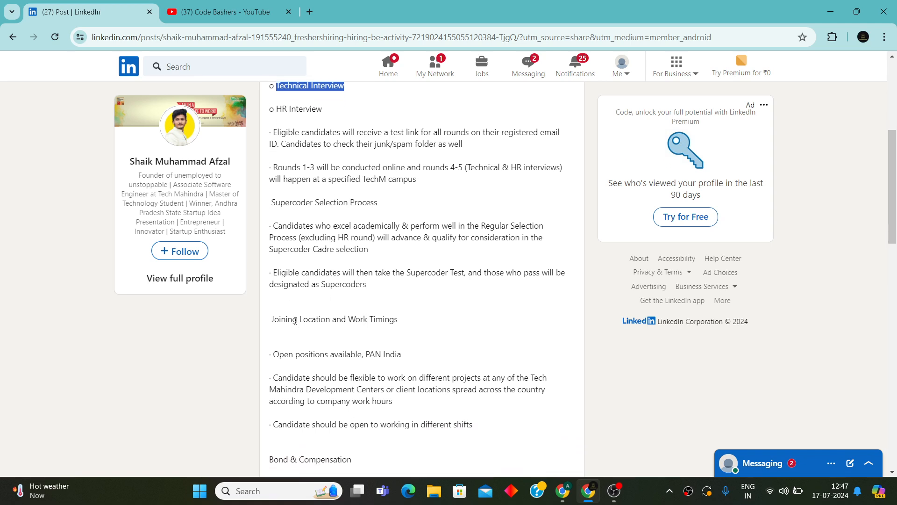
scroll("down", 3)
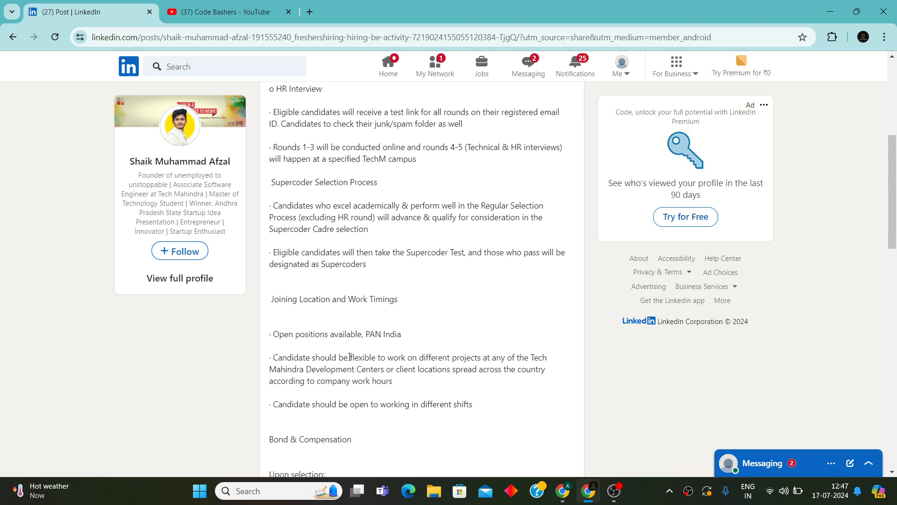
mouse_move(333, 366)
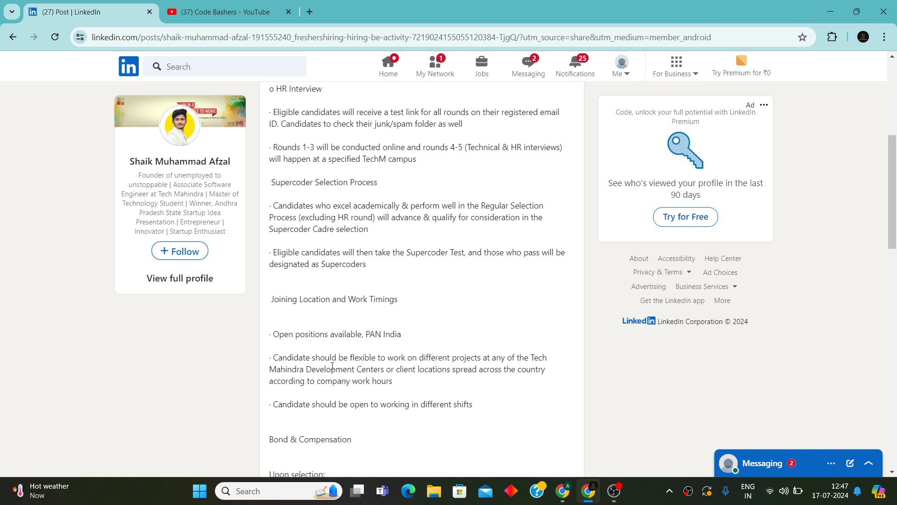
scroll("down", 3)
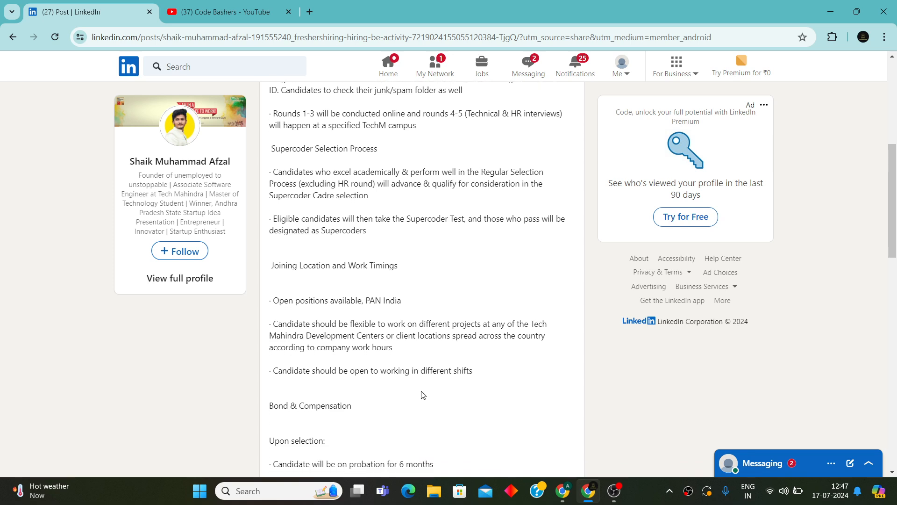
Scroll to Bond & Compensation and highlight the INR 3.25 L regular CTC line.
scroll("down", 3)
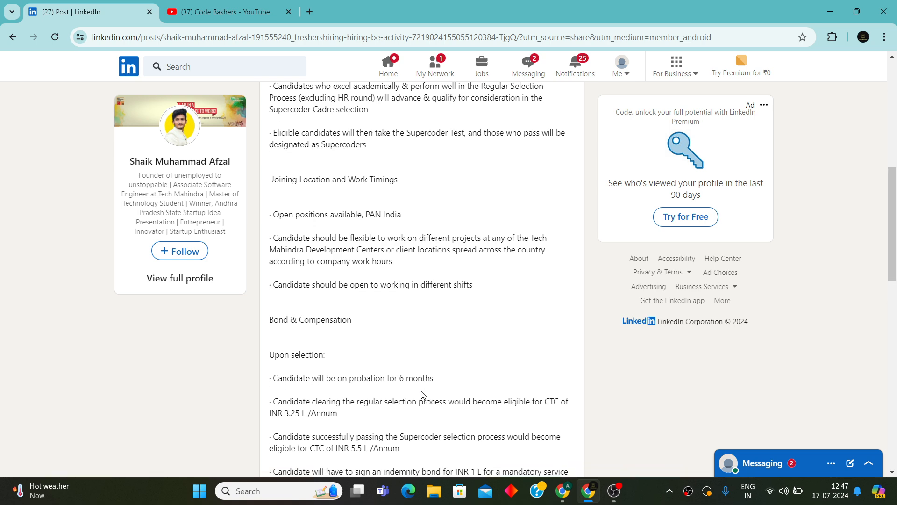
scroll("down", 3)
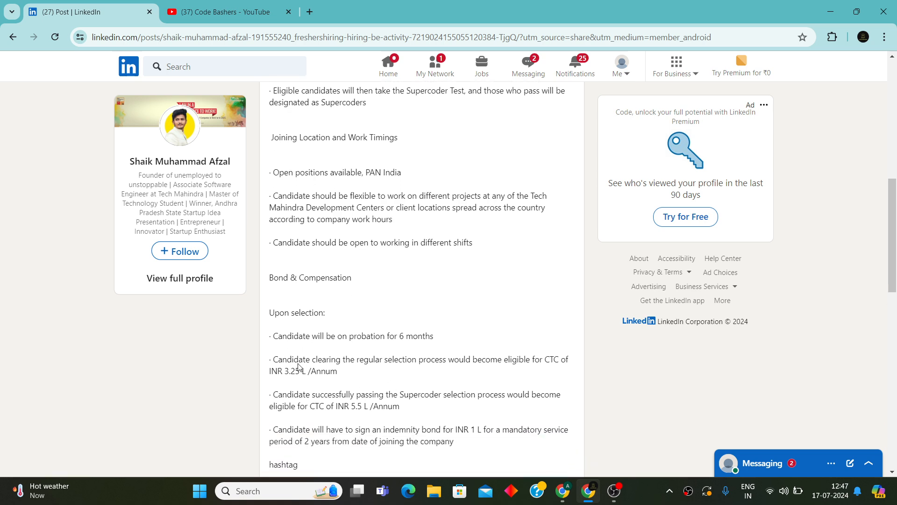
left_click_drag(273, 359, 326, 370)
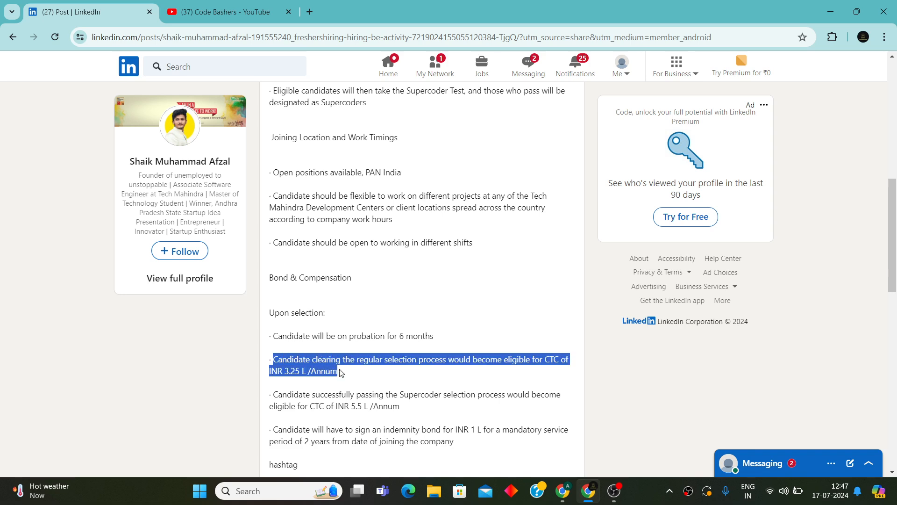
mouse_move(290, 401)
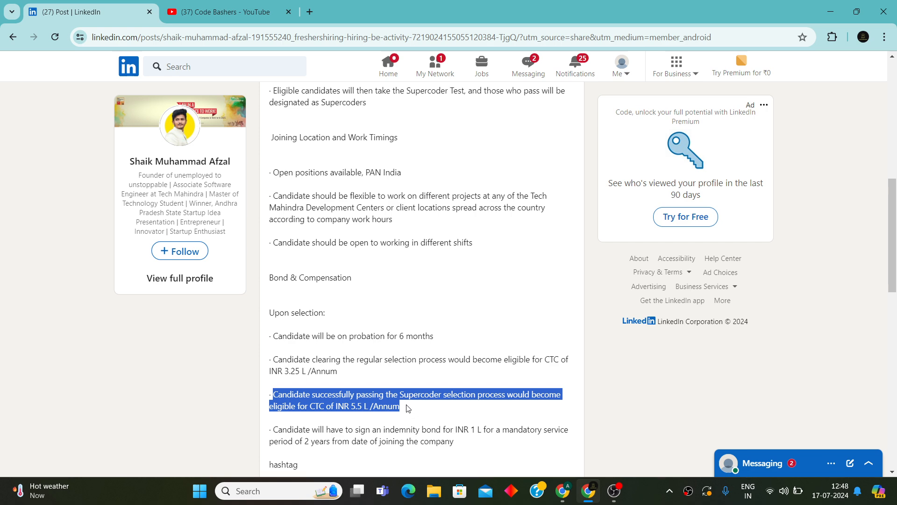
scroll("down", 3)
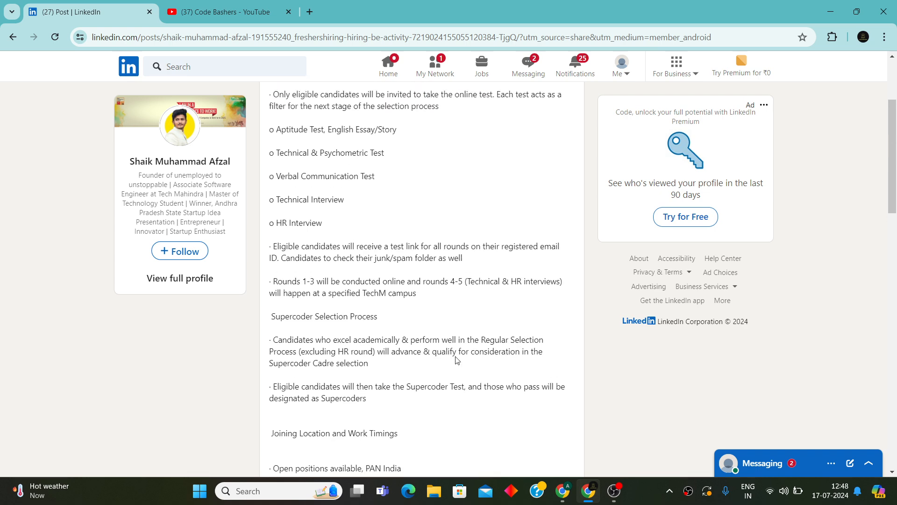
mouse_move(446, 204)
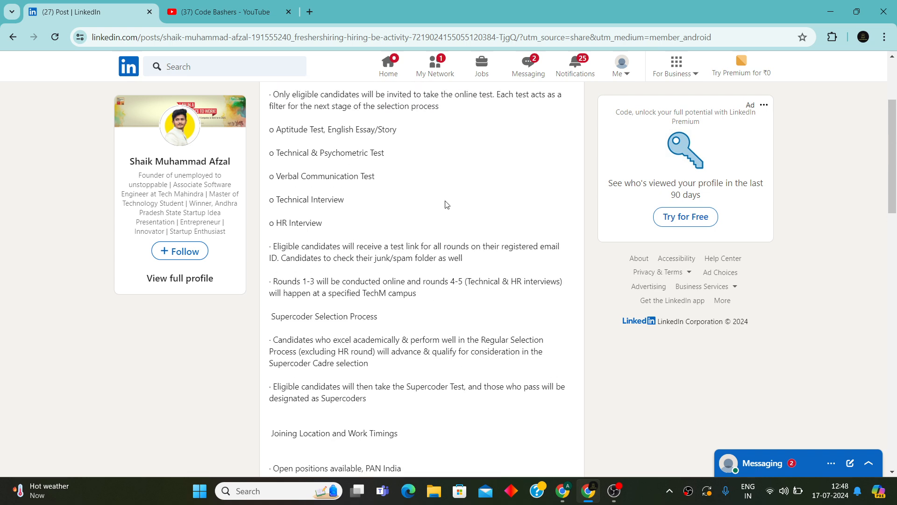